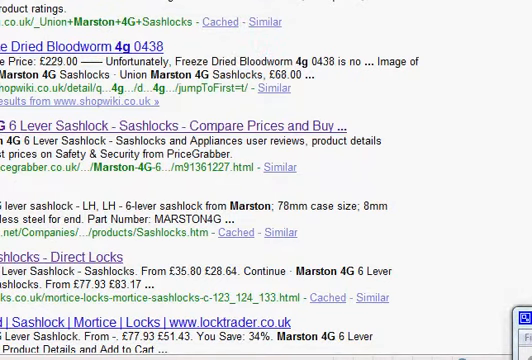
Step: Browse the Sashlocks listing and open the Marston 4G 6 lever sashlock - LH picture
scroll("up", 3)
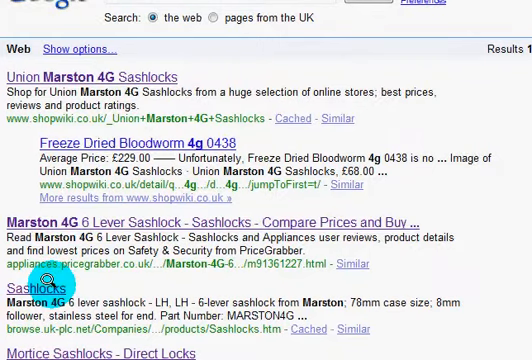
left_click(32, 289)
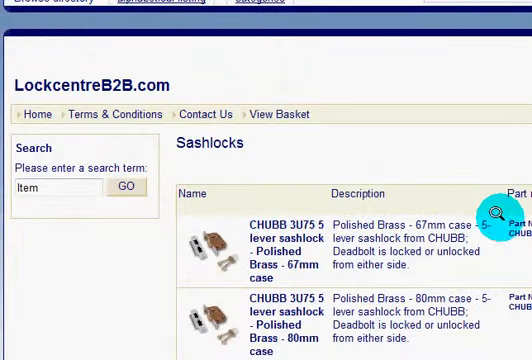
scroll("down", 3)
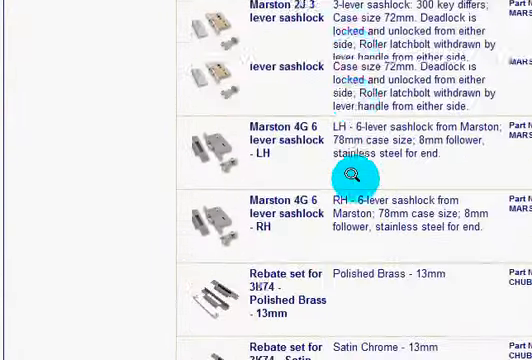
scroll("up", 3)
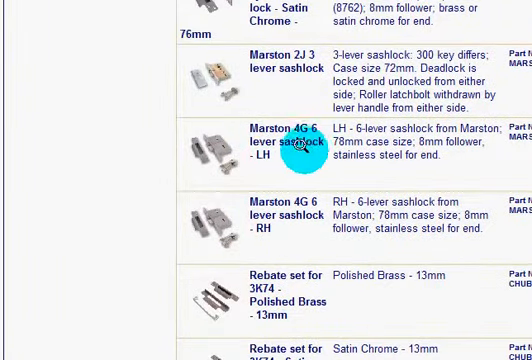
mouse_move(205, 145)
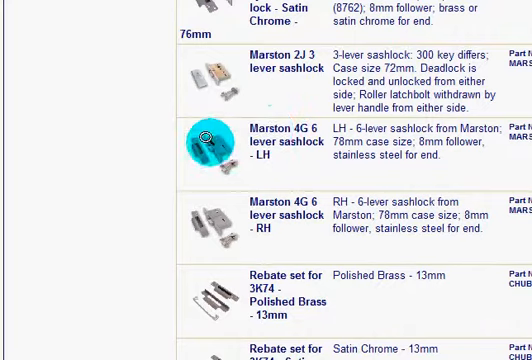
left_click(207, 145)
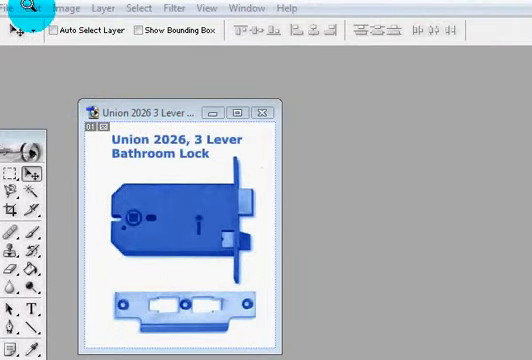
Step: Create a new Untitled-3 document and paste the copied sashlock photo into it
left_click(13, 8)
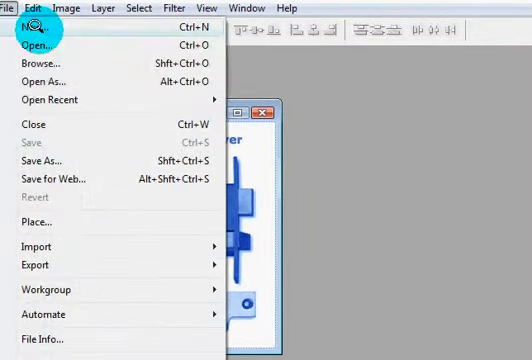
left_click(33, 21)
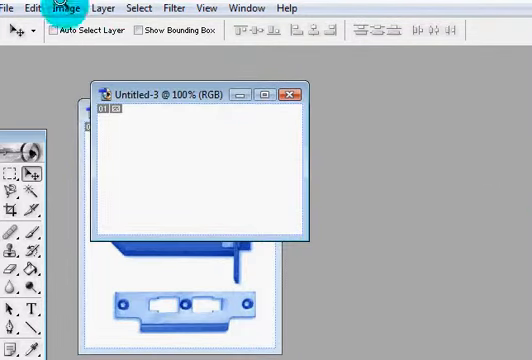
left_click(33, 8)
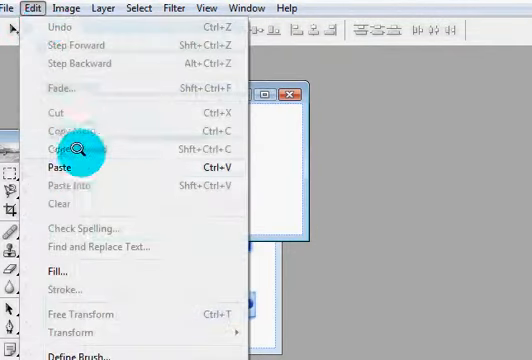
left_click(58, 164)
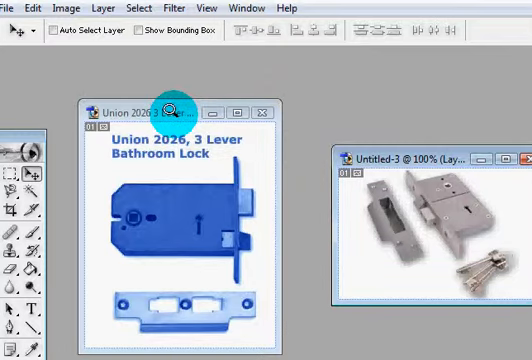
mouse_move(207, 95)
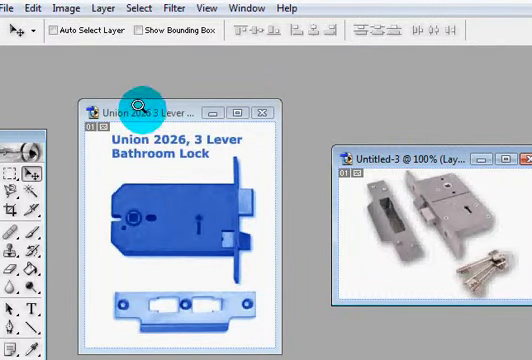
Step: Check the image's 232 × 275 pixel size and start a matching new document
left_click(64, 8)
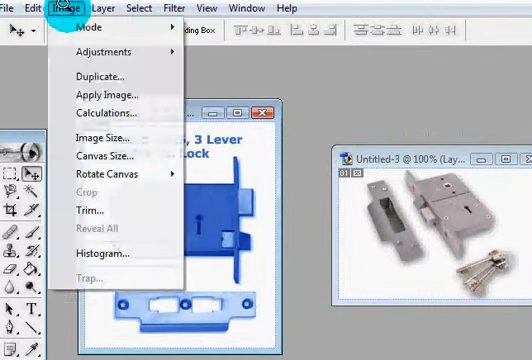
mouse_move(105, 137)
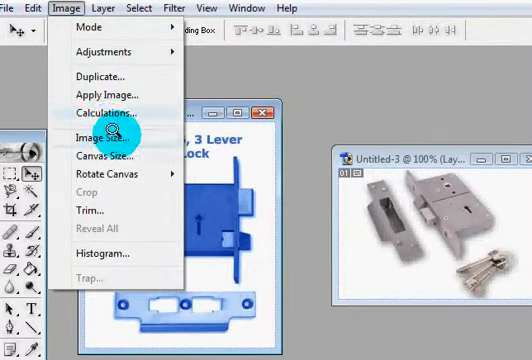
left_click(87, 135)
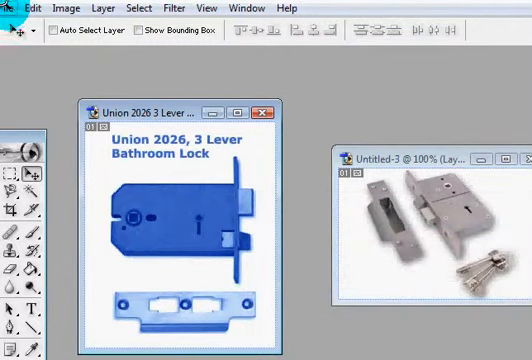
left_click(12, 8)
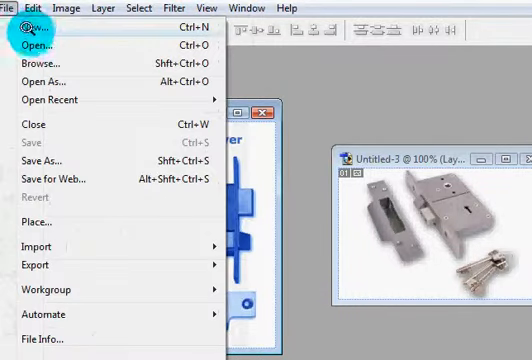
left_click(35, 20)
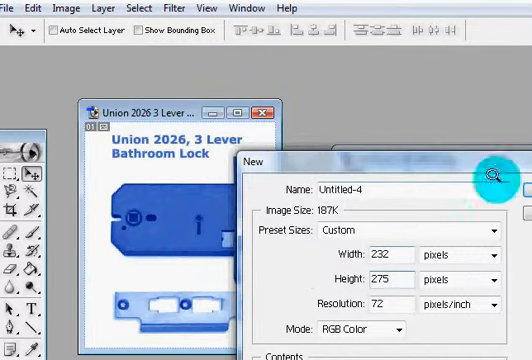
Step: Create the 232 × 275 Untitled-4 document and copy the sashlock photo into it
left_click(492, 168)
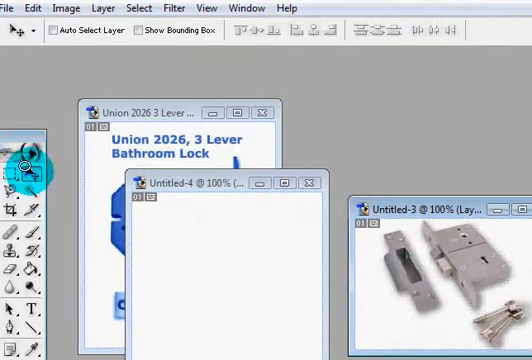
mouse_move(456, 265)
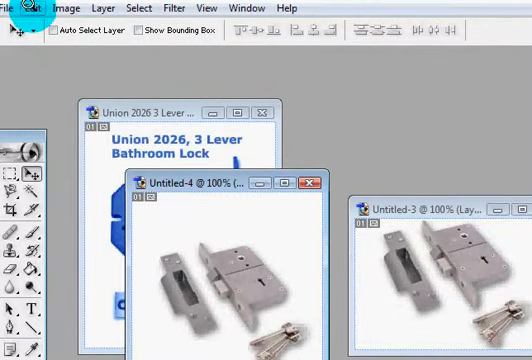
left_click(35, 8)
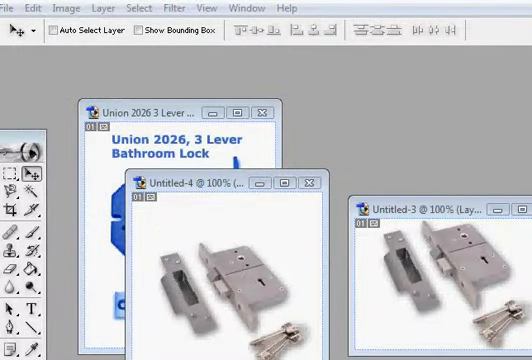
mouse_move(463, 295)
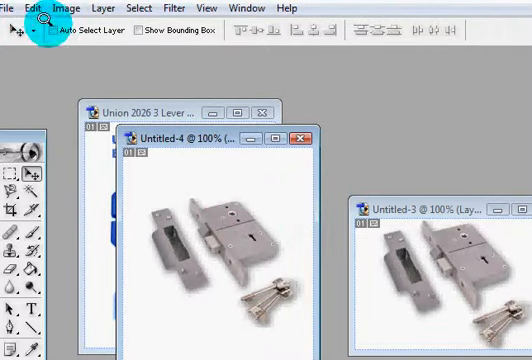
Step: Bring up the Edit menu to place the sashlock photo in Untitled-4
left_click(37, 9)
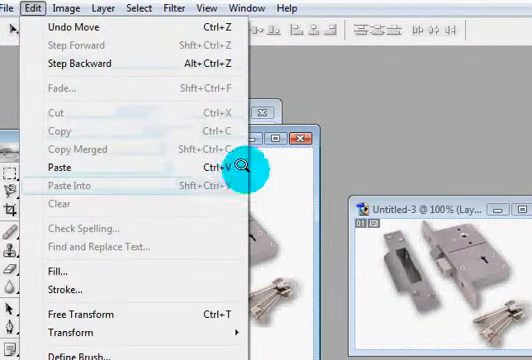
mouse_move(66, 333)
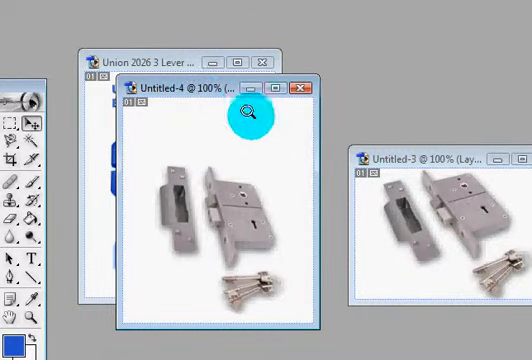
mouse_move(432, 157)
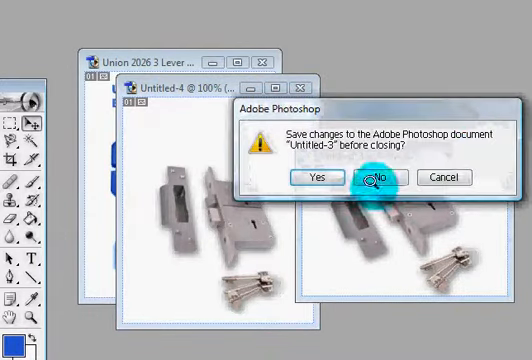
Step: Close Untitled-3, discarding its changes
left_click(384, 177)
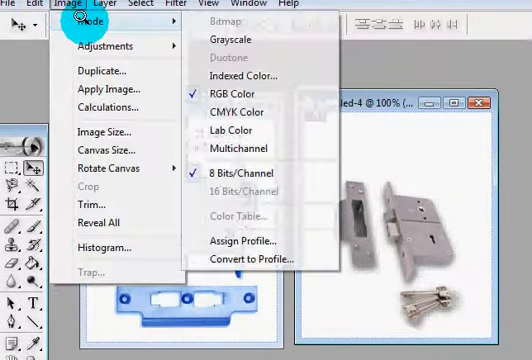
mouse_move(235, 37)
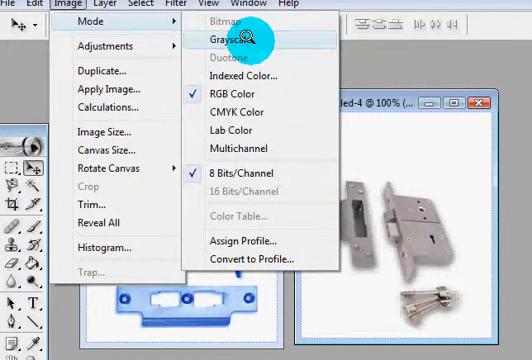
Step: Flatten the lock photo to grayscale, then switch Untitled-4 back to RGB Color mode
left_click(230, 38)
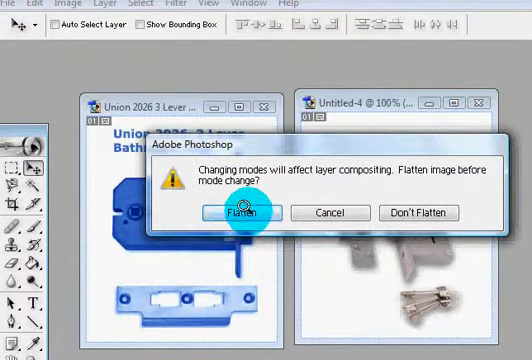
left_click(251, 213)
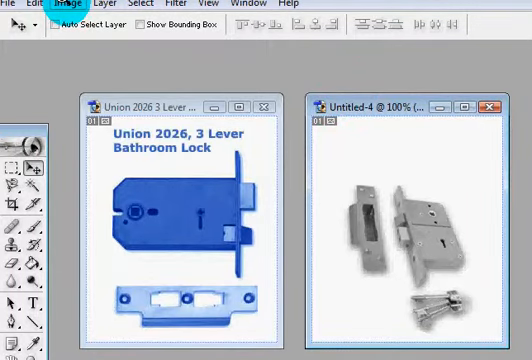
left_click(68, 4)
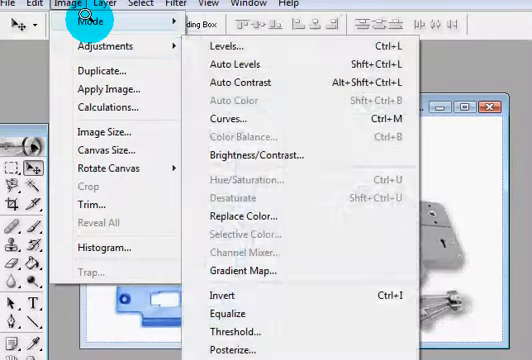
mouse_move(97, 18)
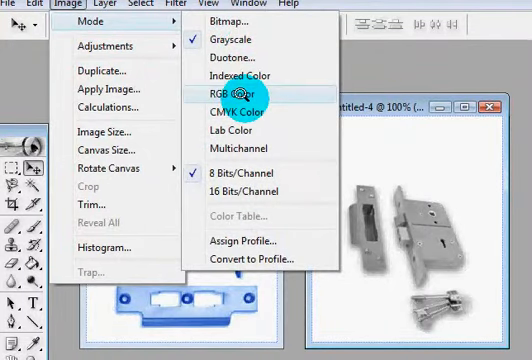
left_click(222, 96)
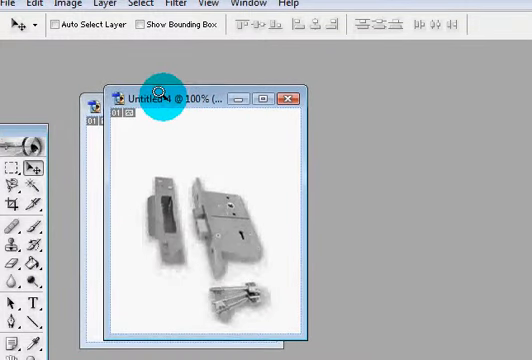
Step: Apply Color Balance to midtones with Cyan -100 and Blue +100
left_click(68, 4)
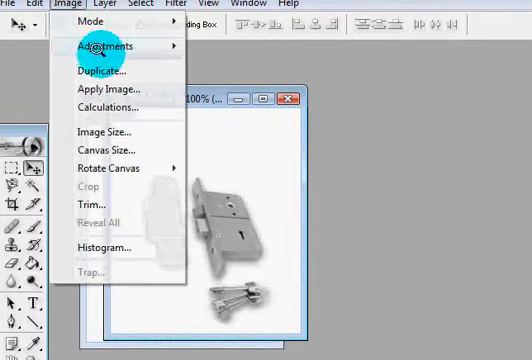
left_click(104, 46)
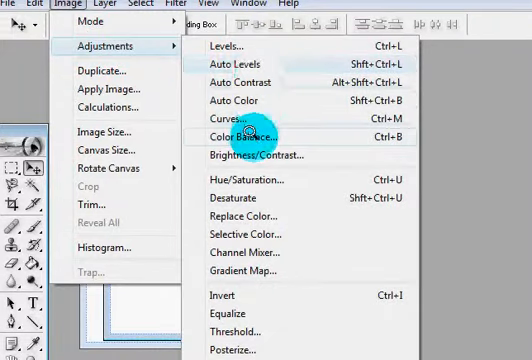
left_click(239, 135)
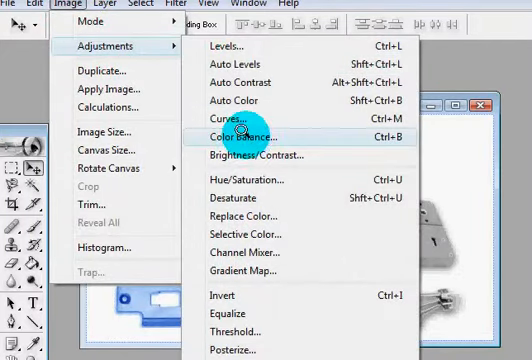
left_click(244, 137)
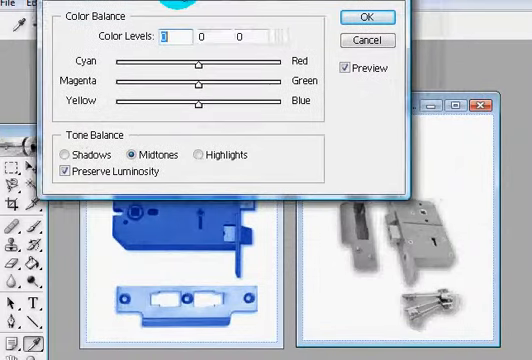
left_click_drag(195, 99, 193, 99)
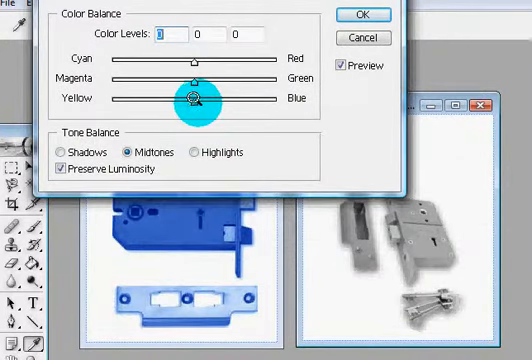
left_click_drag(190, 98, 270, 98)
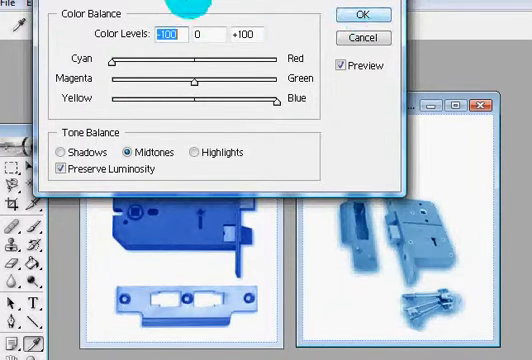
left_click(366, 15)
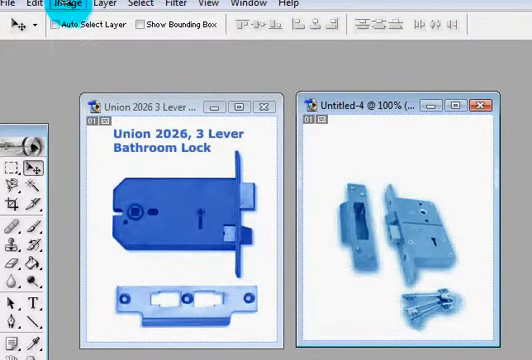
Step: Reapply Color Balance with Blue at +100 and cyan eased back toward neutral
left_click(66, 4)
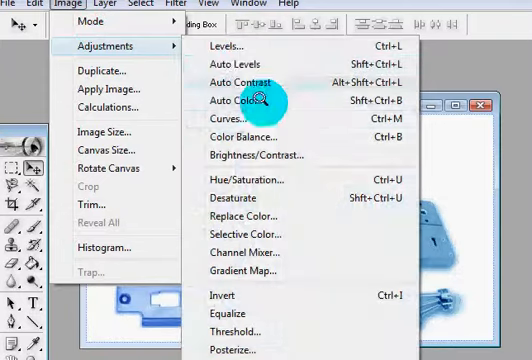
left_click(240, 133)
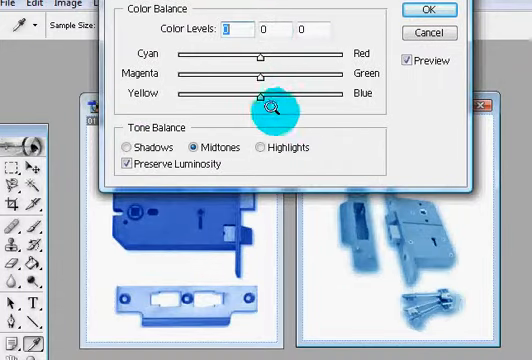
left_click_drag(264, 92, 344, 92)
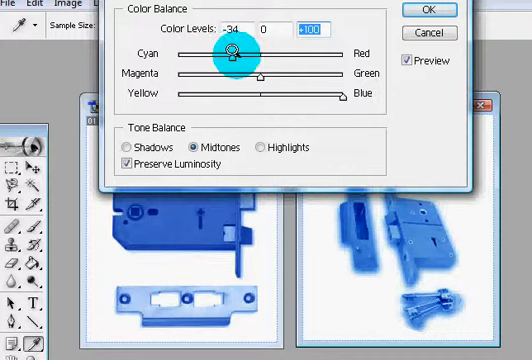
left_click_drag(235, 53, 265, 57)
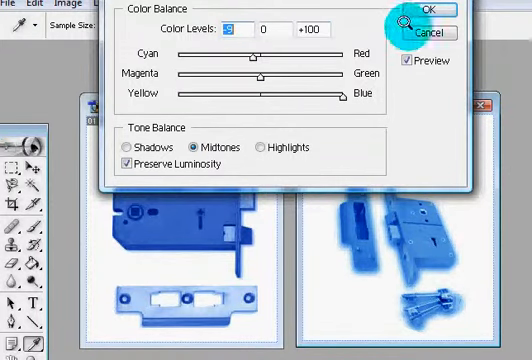
left_click(431, 10)
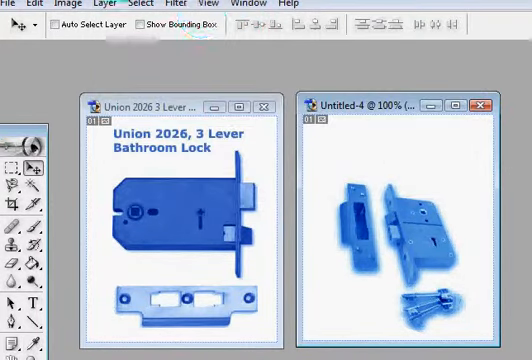
Step: Run another Color Balance pass adding more blue to the midtones
left_click(65, 4)
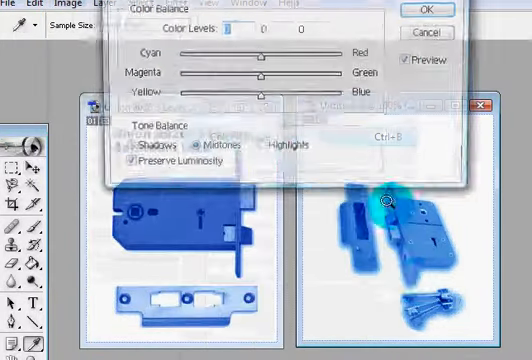
left_click_drag(263, 92, 300, 92)
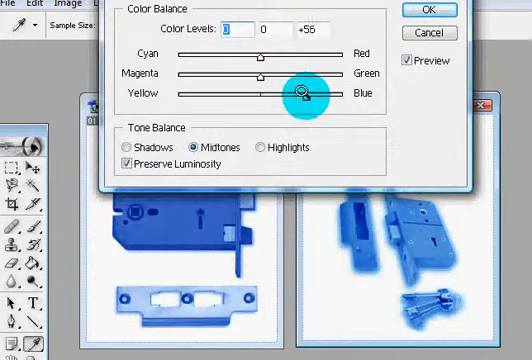
left_click_drag(300, 92, 330, 92)
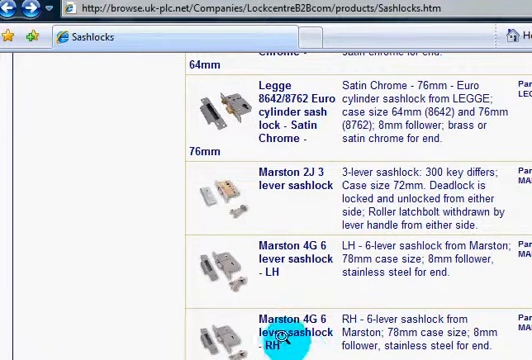
mouse_move(250, 245)
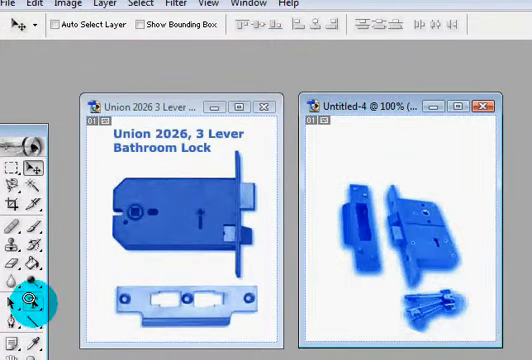
Step: Type the caption 'Marston 4G 6 lever sashlock' at the top left of Untitled-4
left_click(20, 26)
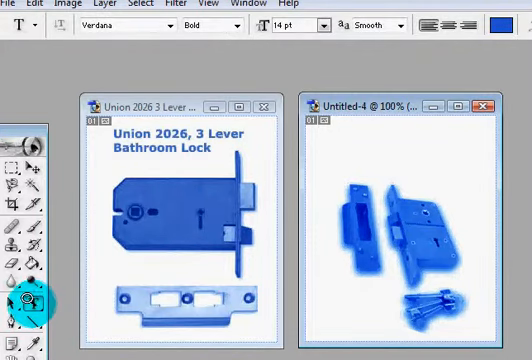
mouse_move(340, 145)
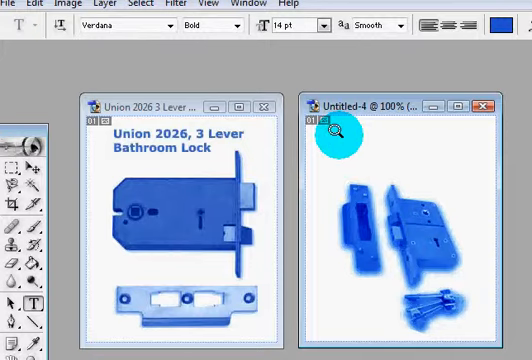
left_click(36, 4)
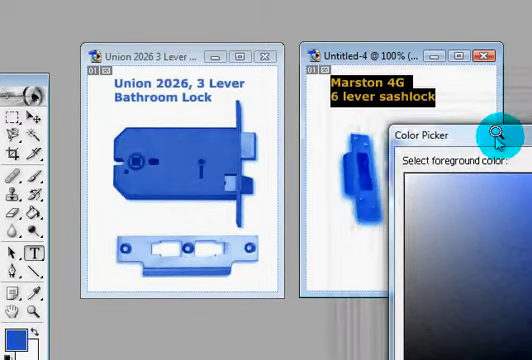
Step: Move the Color Picker aside and sample the lock image's blue for the caption text
left_click_drag(438, 133, 410, 105)
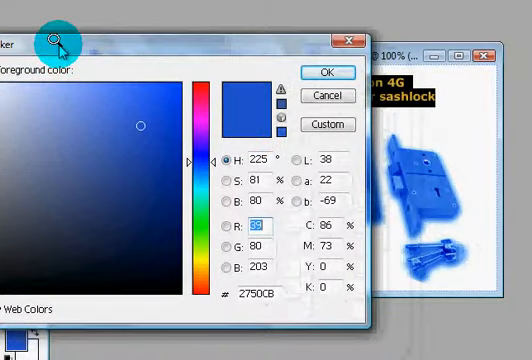
mouse_move(408, 162)
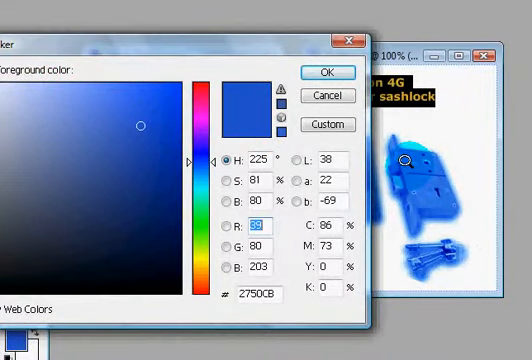
left_click_drag(137, 127, 168, 105)
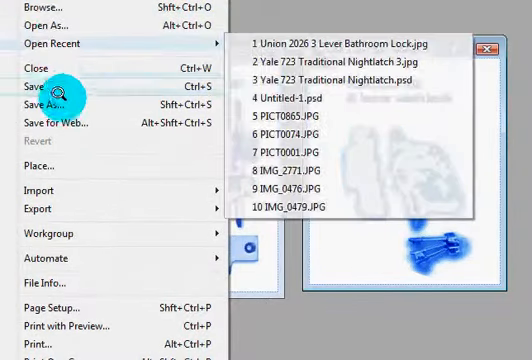
Step: Save Untitled-4 as a PSD into SITEWIZARD > lock info, naming it starting 'Mars'
left_click(45, 103)
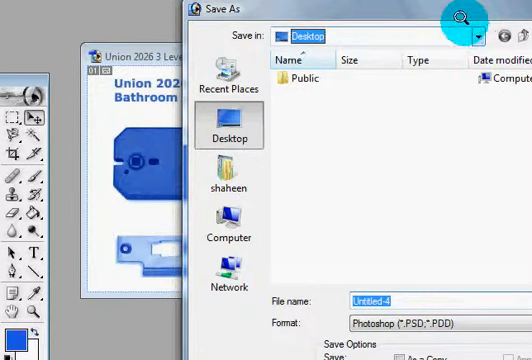
left_click(476, 34)
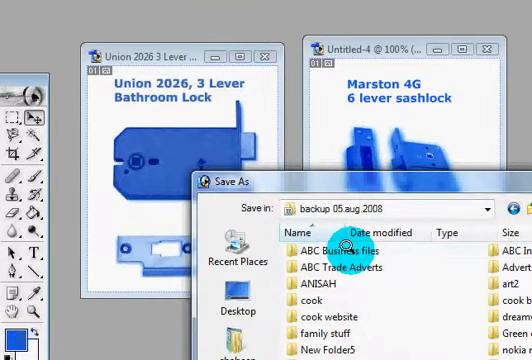
double_click(345, 243)
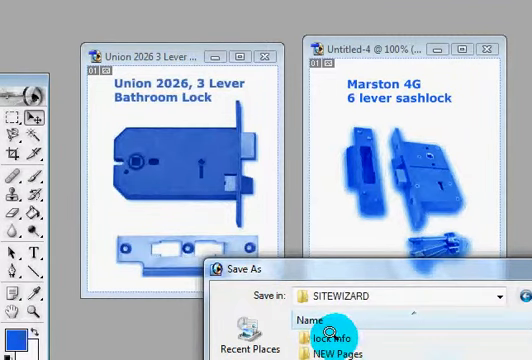
double_click(337, 340)
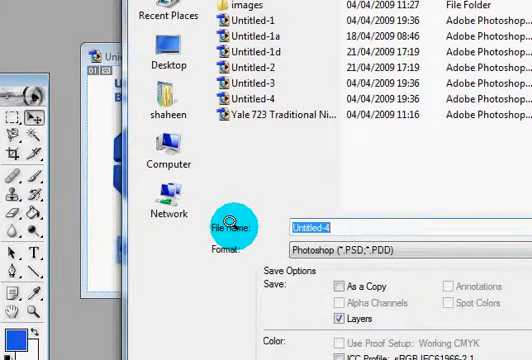
type("Mars")
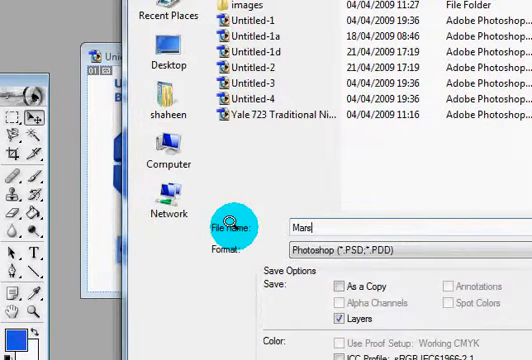